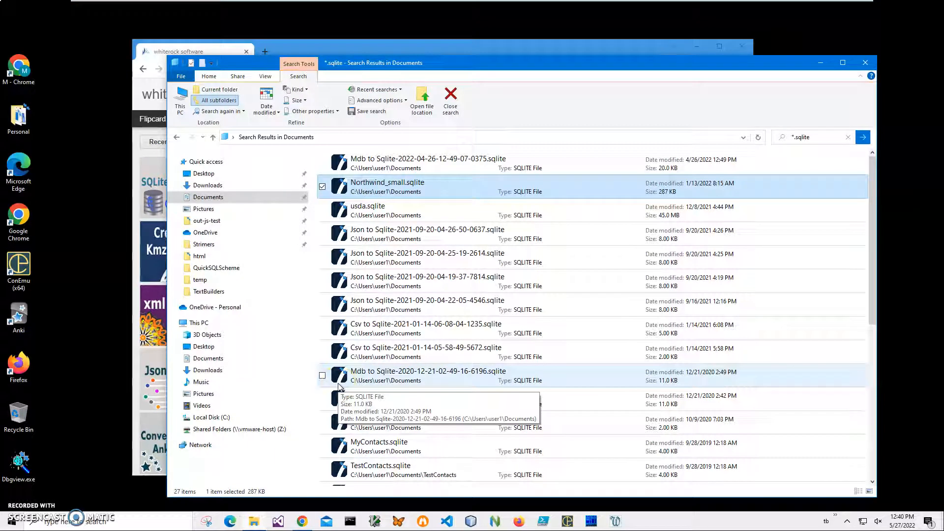
View the OrderDetail table of Northwind_small.sqlite in Sqlite viewer and select a record
{"action": "left_click", "coordinate": [339, 187]}
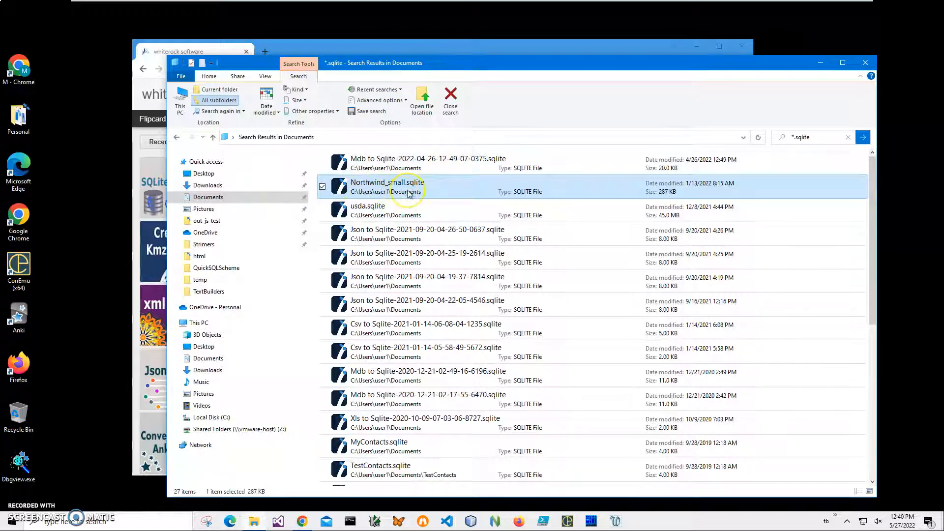
{"action": "double_click", "coordinate": [388, 187]}
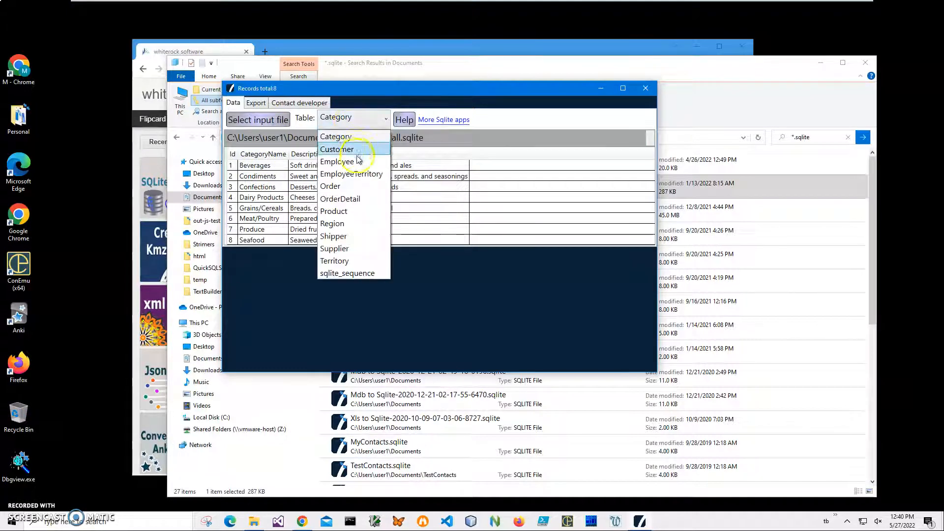
{"action": "left_click", "coordinate": [338, 161]}
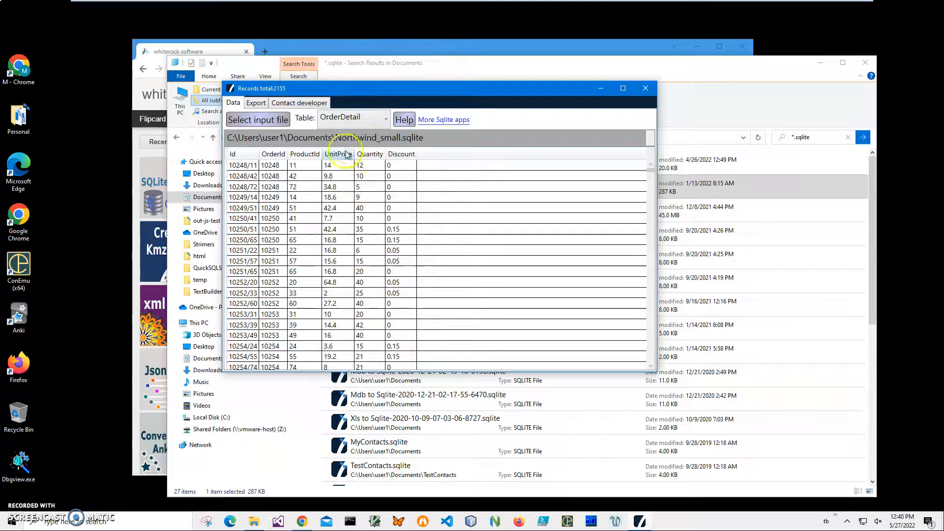
{"action": "left_click", "coordinate": [272, 208]}
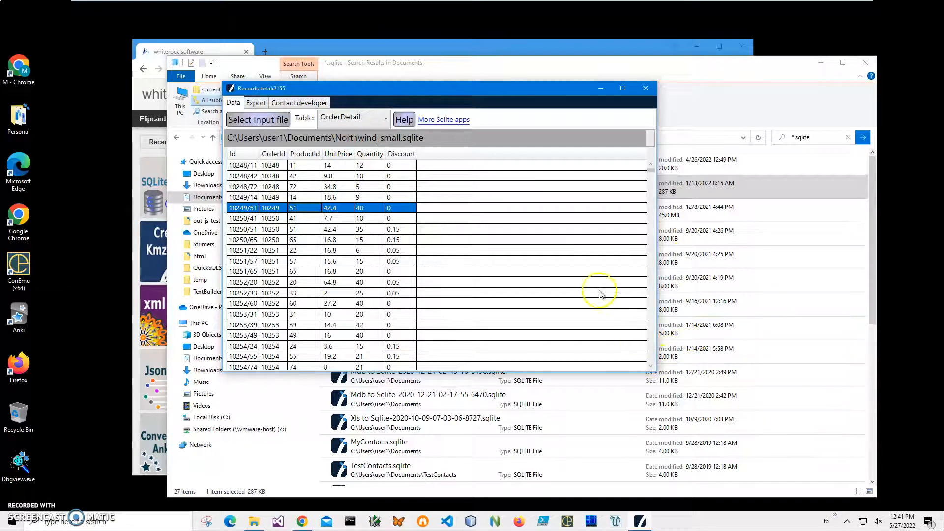
{"action": "left_click", "coordinate": [256, 103]}
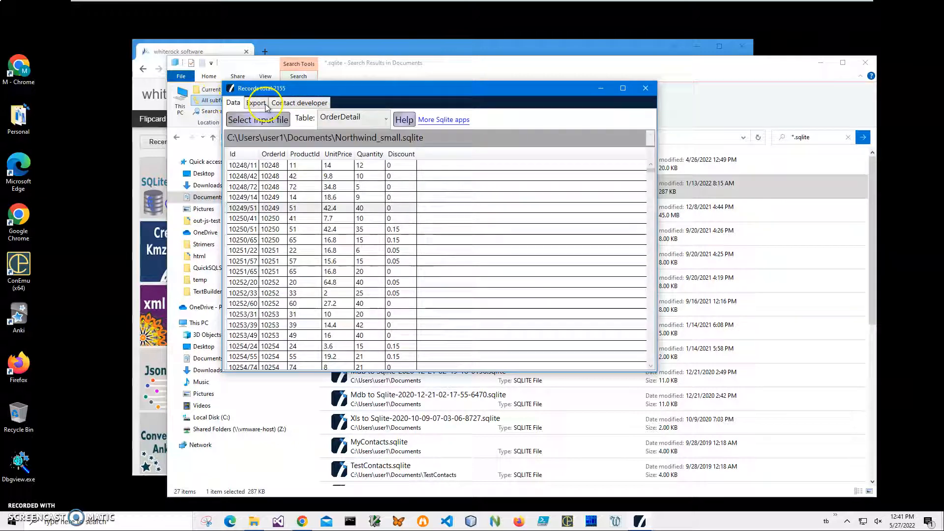
{"action": "left_click_drag", "start_coordinate": [261, 89], "coordinate": [524, 166]}
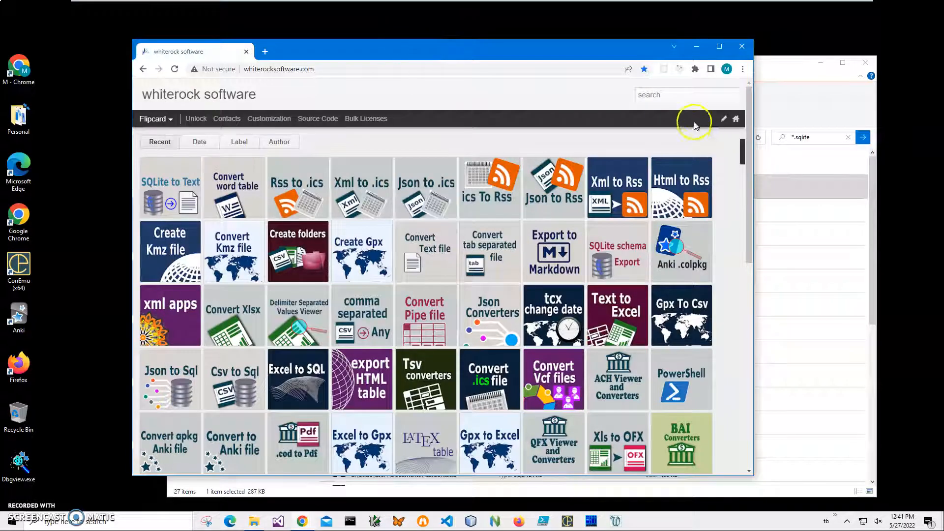
Search the whiterock software site for 'sqlite to text'
{"action": "left_click", "coordinate": [686, 94]}
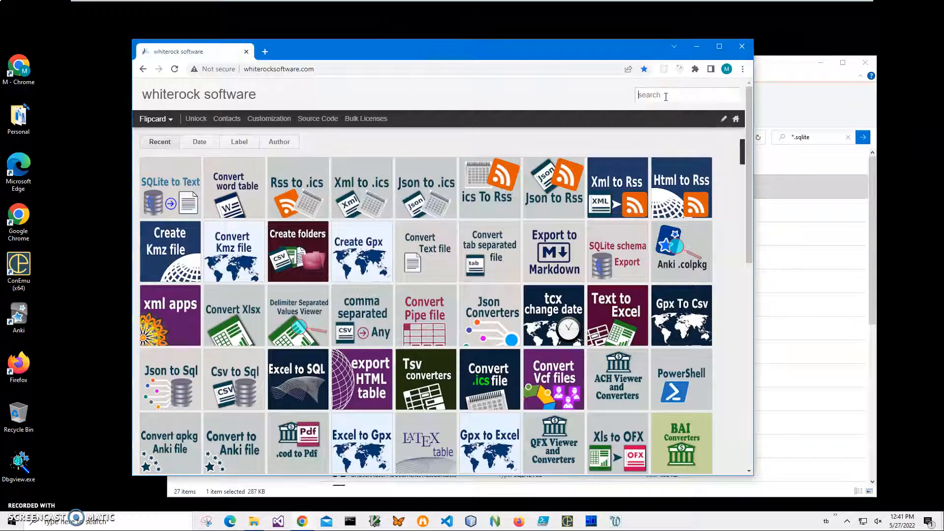
{"action": "type", "text": "sqlite"}
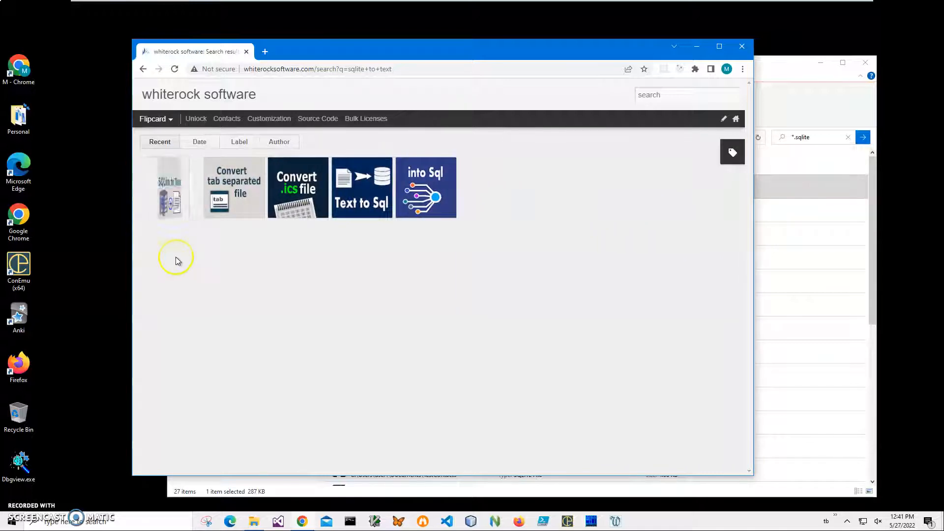
Download SqliteToTextSetup.zip from the Sqlite To Text app page
{"action": "left_click", "coordinate": [170, 187]}
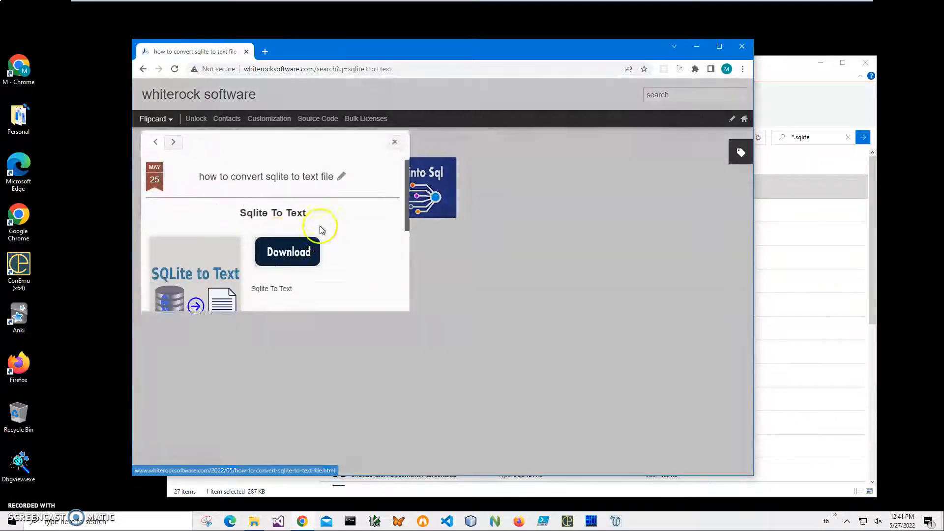
{"action": "left_click", "coordinate": [288, 252]}
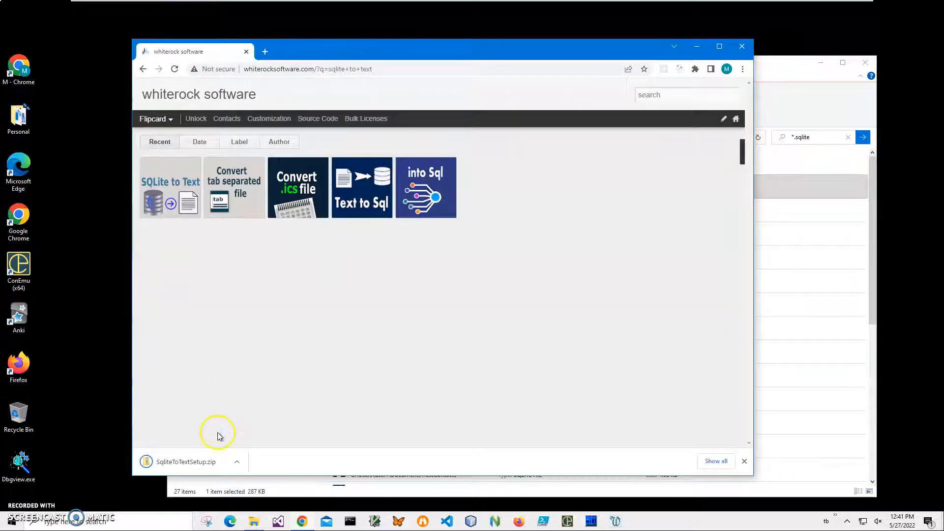
{"action": "mouse_move", "coordinate": [201, 463]}
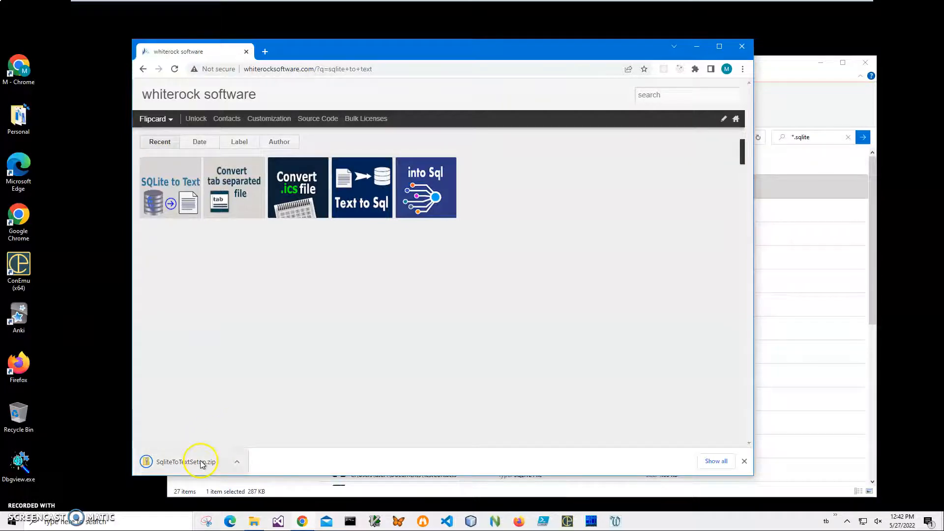
Run SqliteToTextSetup.msi from the downloaded zip archive
{"action": "left_click", "coordinate": [186, 462]}
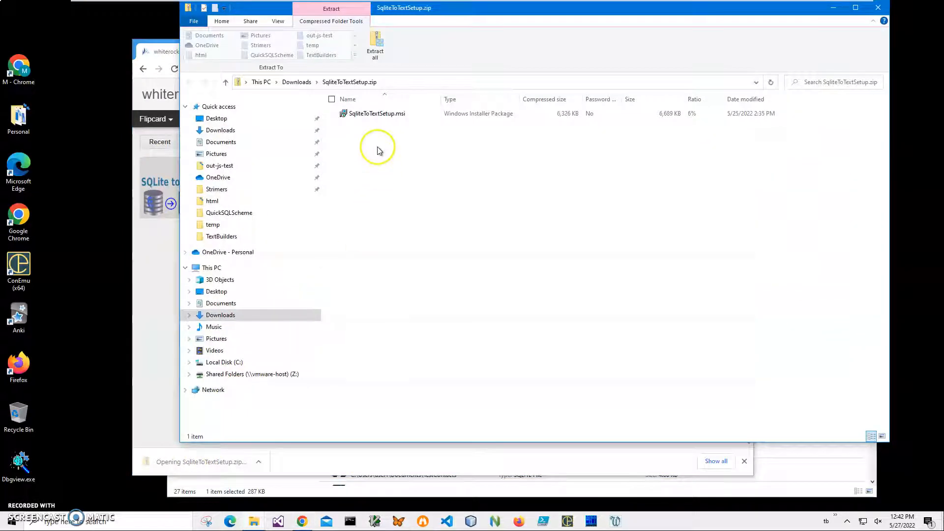
{"action": "left_click", "coordinate": [376, 113]}
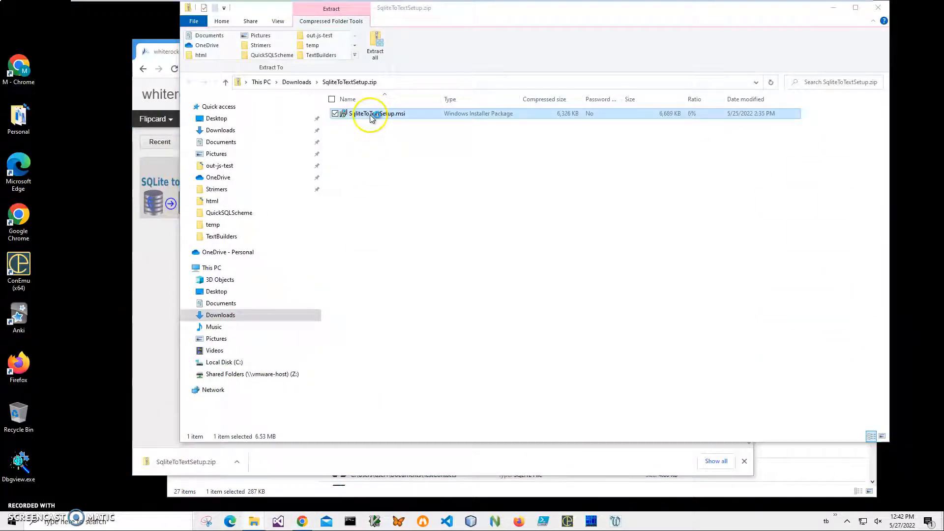
{"action": "double_click", "coordinate": [377, 113]}
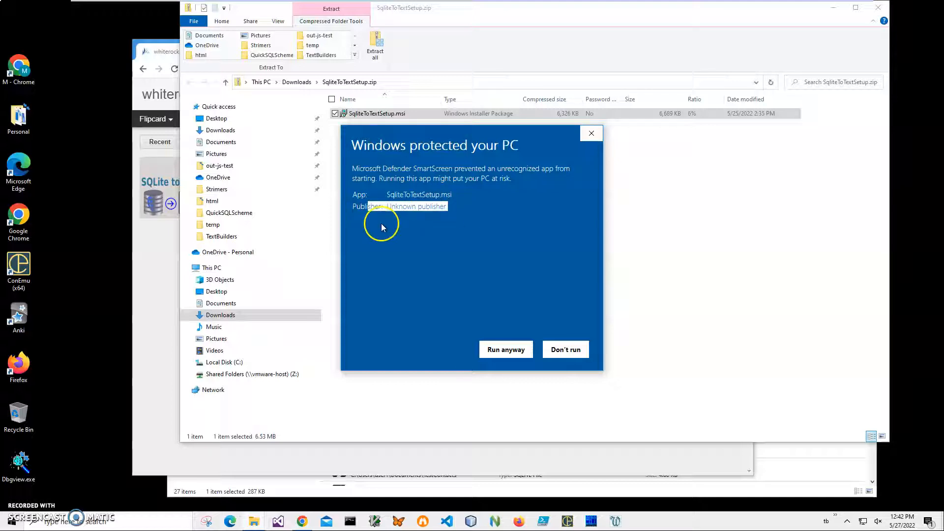
Install SqliteToText past the SmartScreen warning and choose Northwind_small.sqlite as input
{"action": "left_click", "coordinate": [505, 349]}
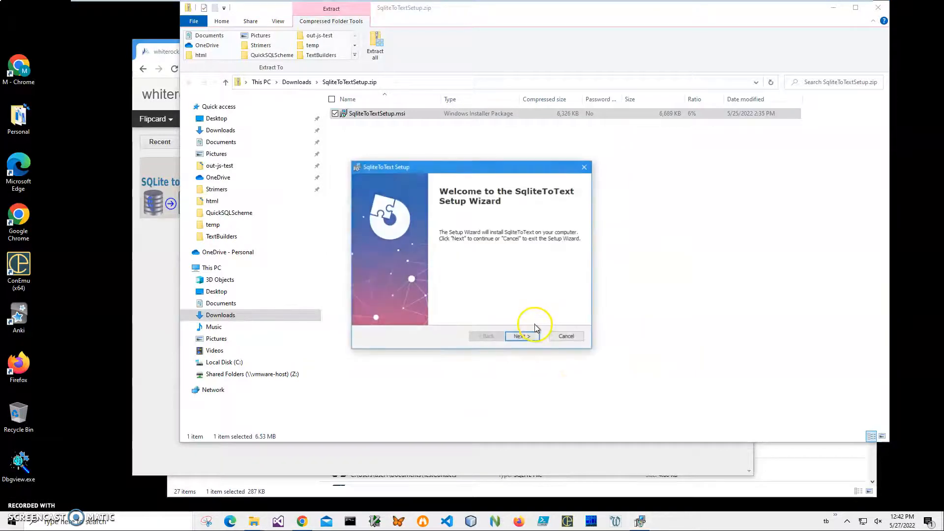
{"action": "left_click", "coordinate": [519, 336]}
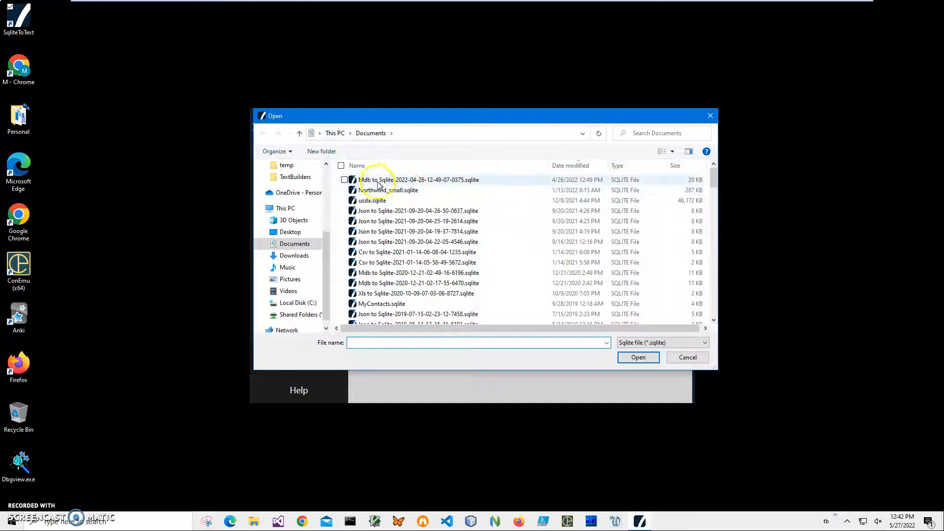
{"action": "left_click", "coordinate": [388, 190]}
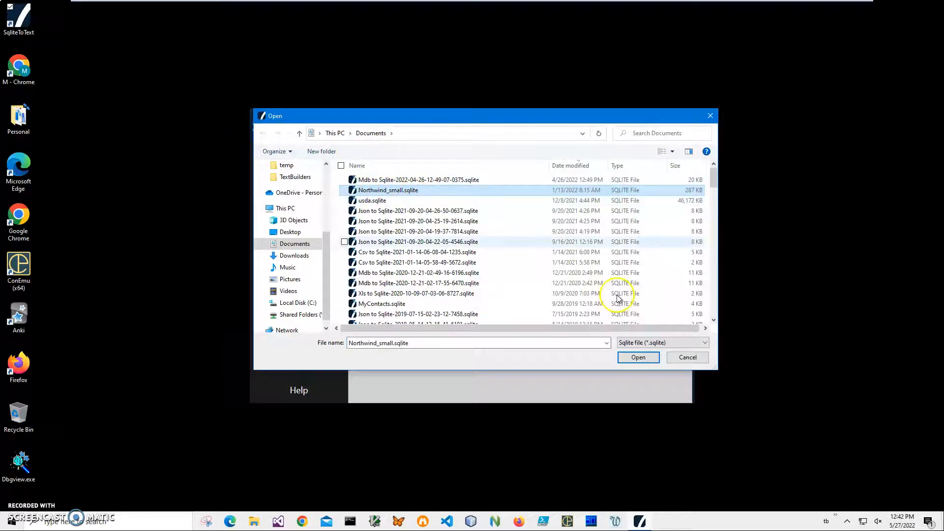
Load Northwind_small.sqlite into Sqlite To Text
{"action": "left_click", "coordinate": [637, 357]}
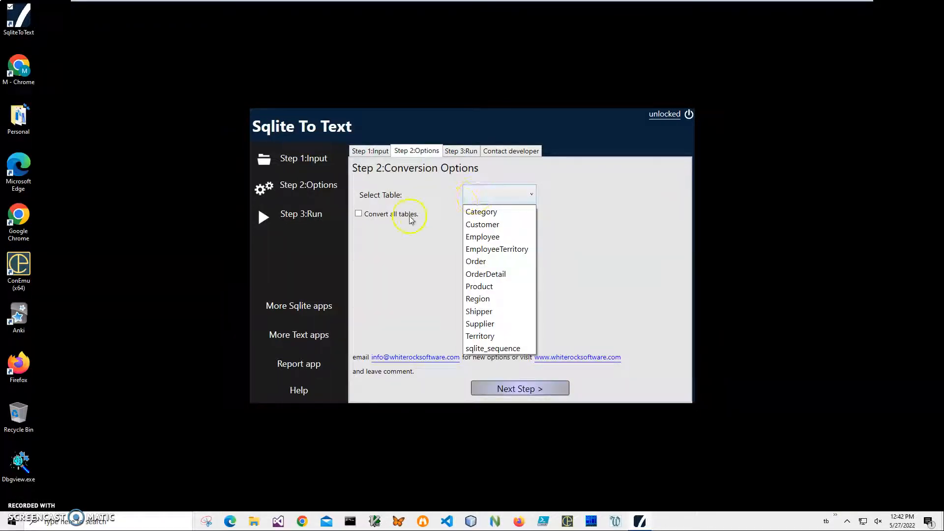
Choose the Customer table to convert and advance to the Run conversion step
{"action": "left_click", "coordinate": [392, 223]}
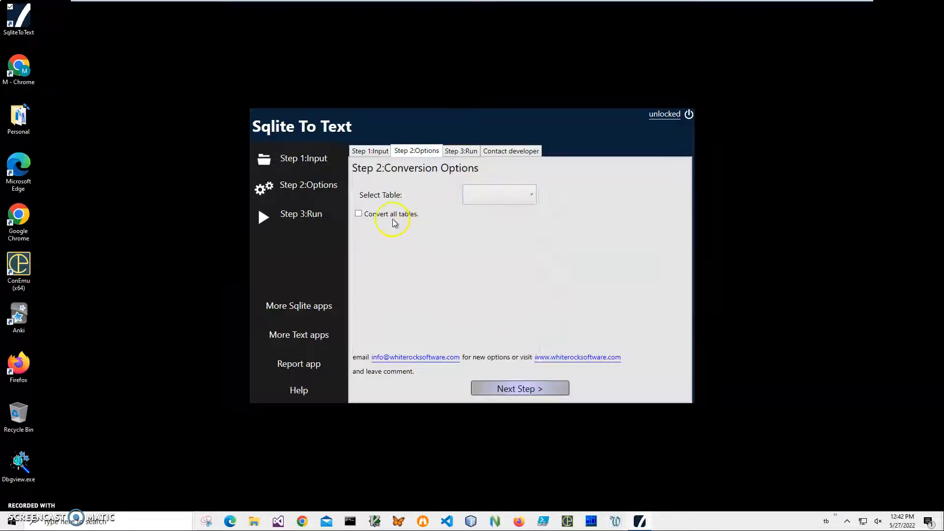
{"action": "mouse_move", "coordinate": [412, 221]}
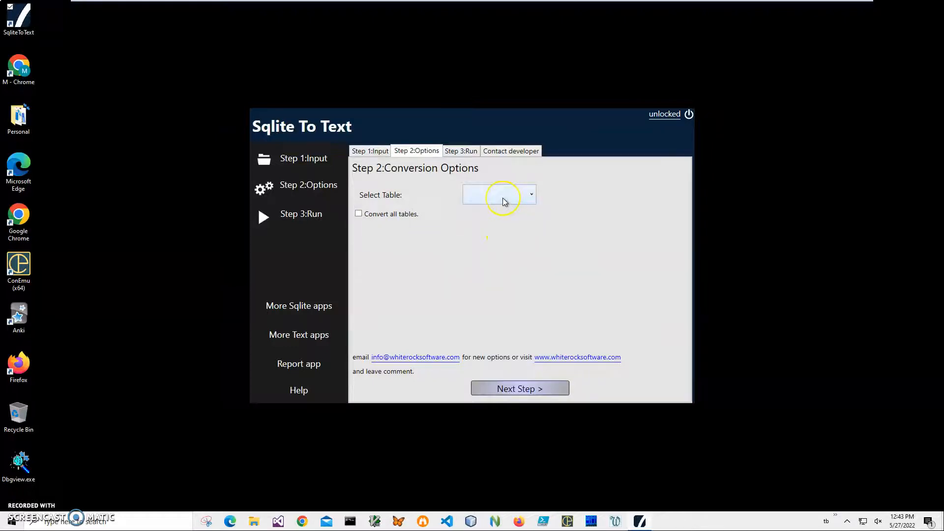
{"action": "left_click", "coordinate": [529, 194]}
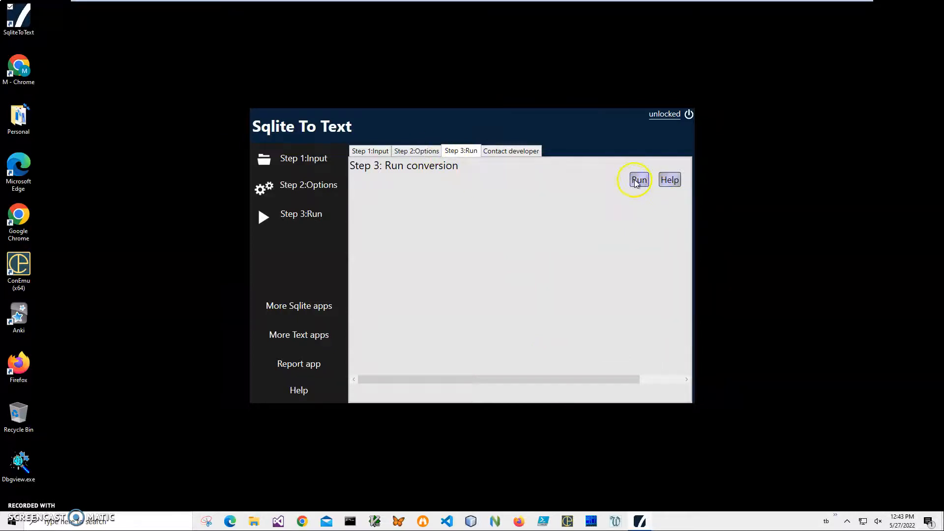
Run the conversion and save the output under the default file name
{"action": "left_click", "coordinate": [640, 179]}
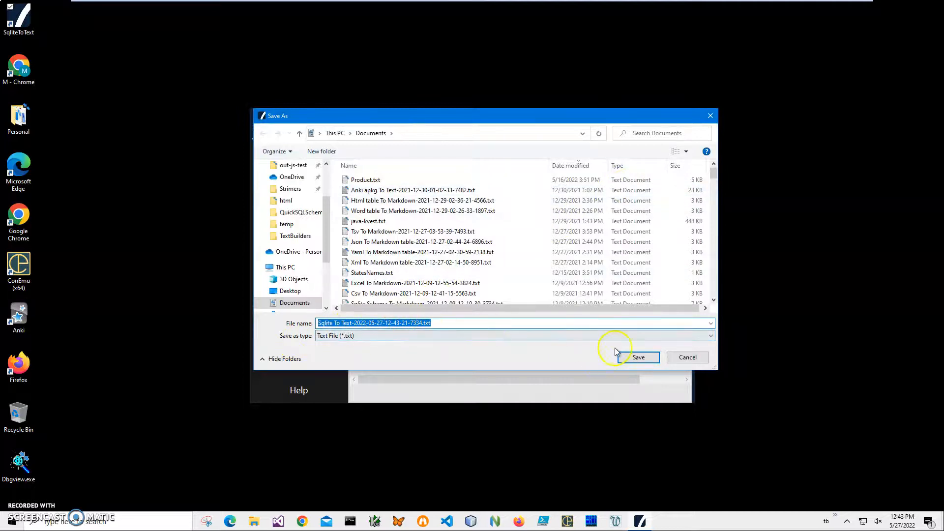
{"action": "left_click", "coordinate": [638, 357]}
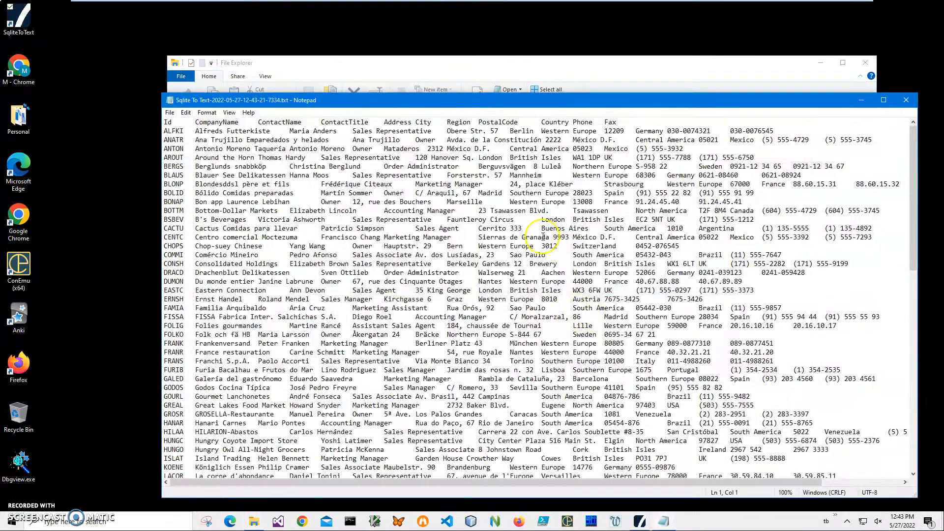
Review the tab-separated Customer records in Notepad and close the file
{"action": "scroll", "scroll_direction": "down", "scroll_amount": 3}
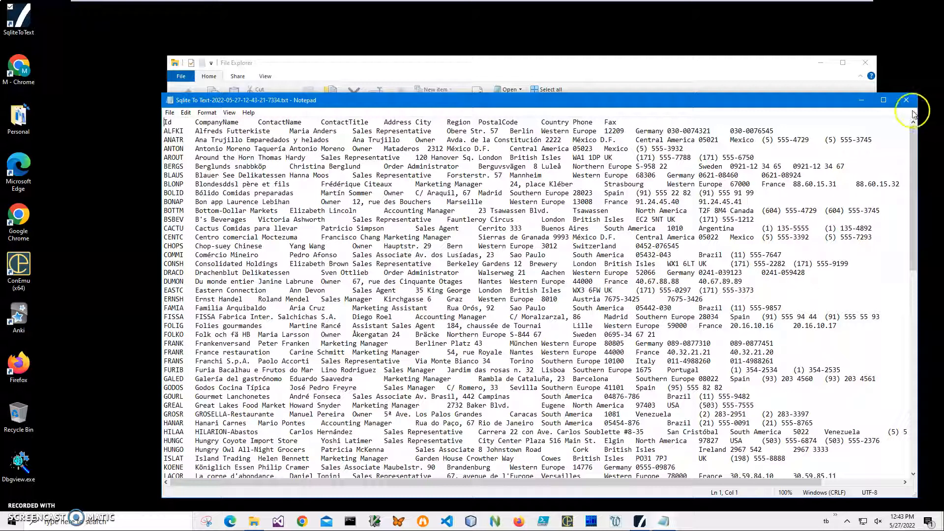
{"action": "left_click", "coordinate": [905, 100]}
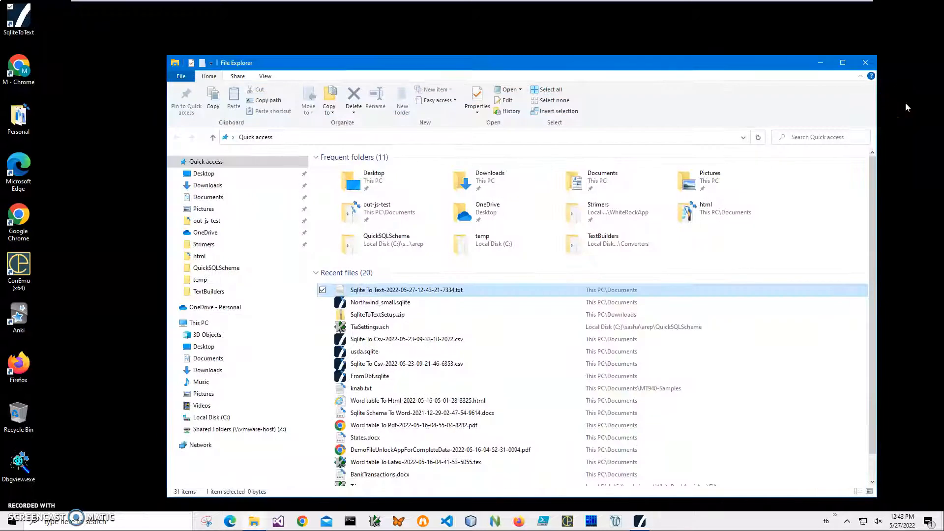